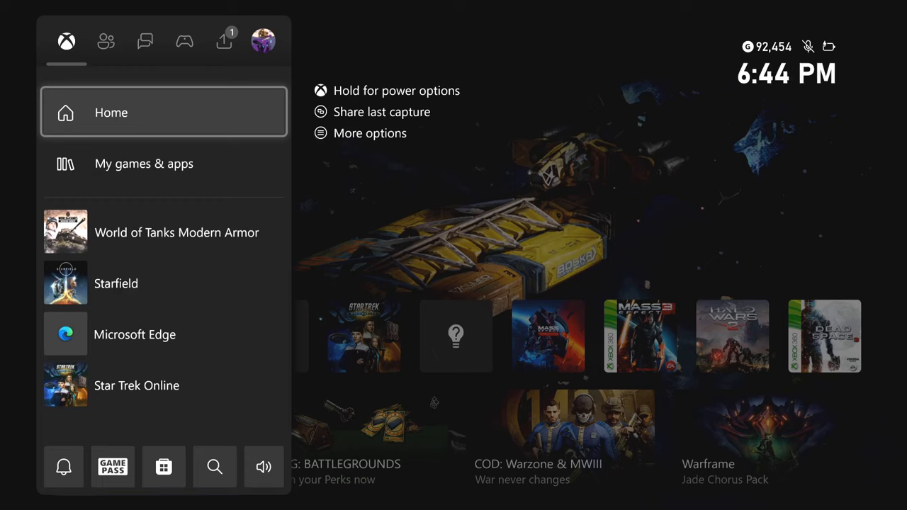
# - Open Chat requests from the guide's Parties & chats section
pyautogui.click(145, 41)
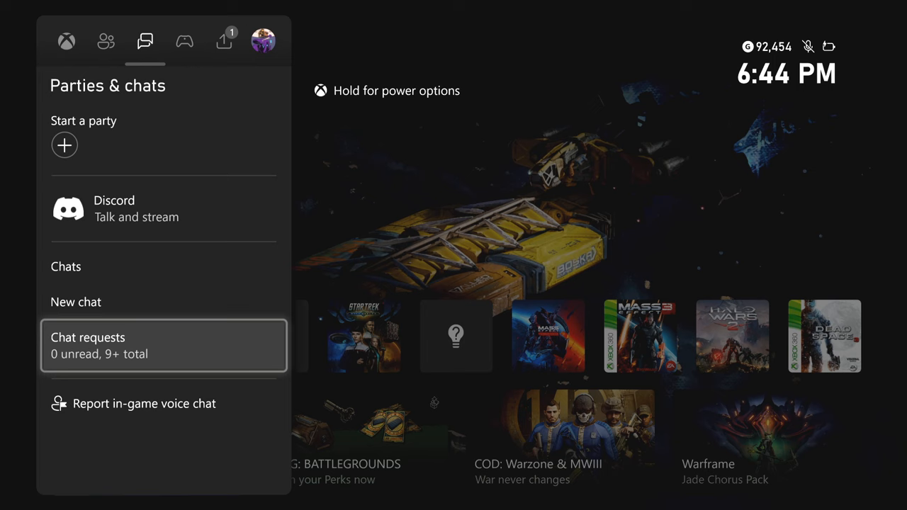
pyautogui.click(163, 346)
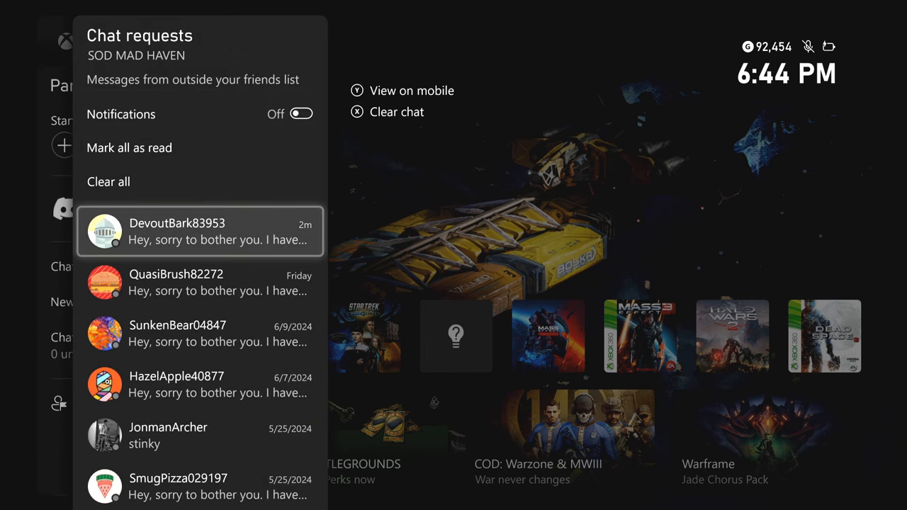
# - Scroll the chat requests down to the May 2024 entries
pyautogui.click(201, 233)
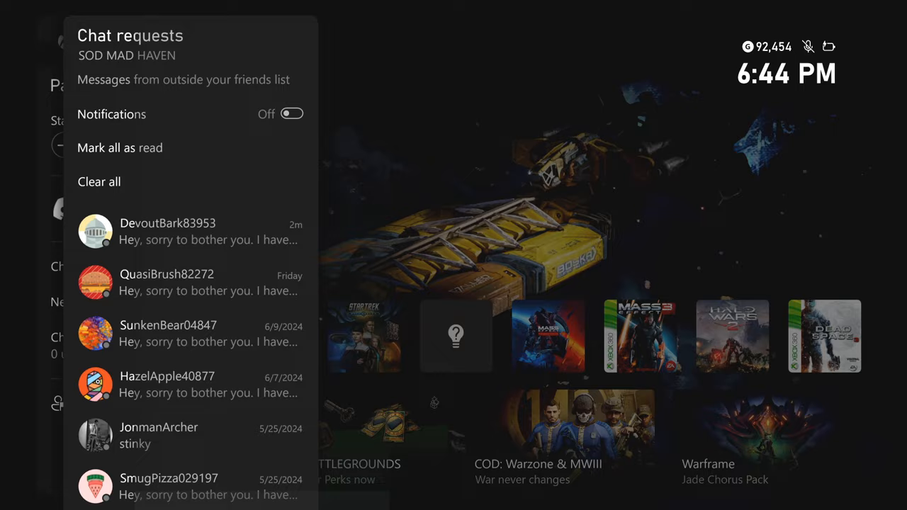
pyautogui.click(191, 282)
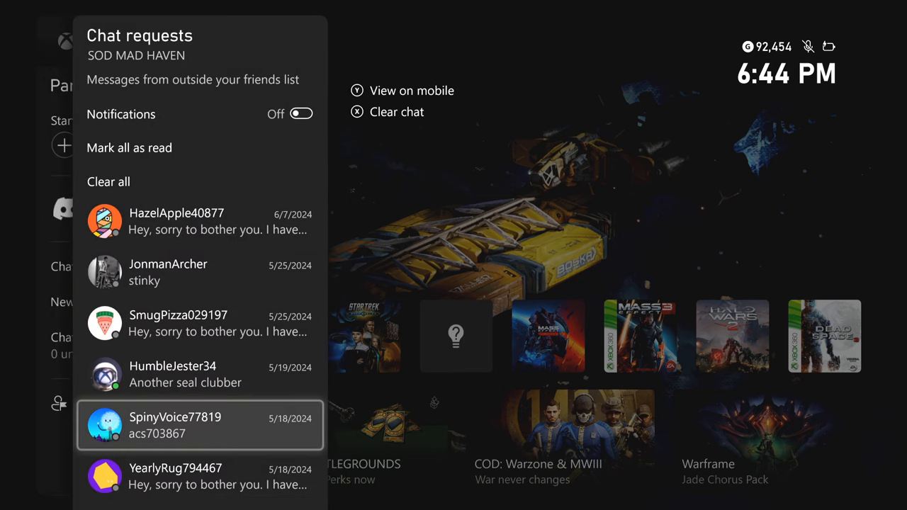
# - Scroll further down to the mid-May 'Signup and download the app' spam messages
pyautogui.scroll(-3)
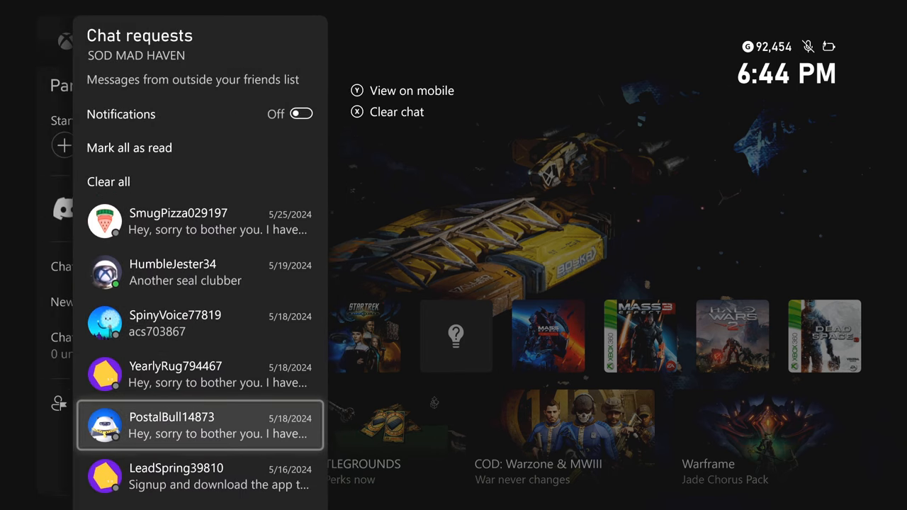
pyautogui.click(199, 323)
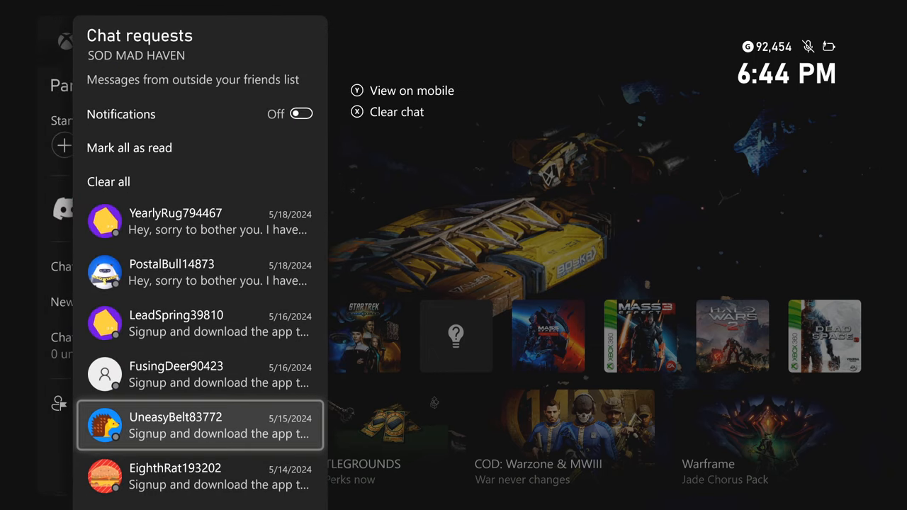
pyautogui.click(199, 323)
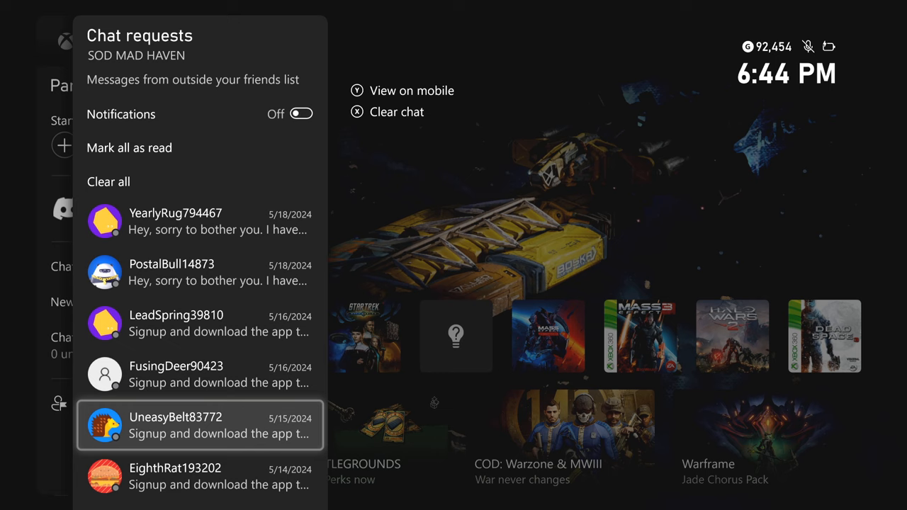
# - Scroll through the older April chat requests and close the list
pyautogui.scroll(-3)
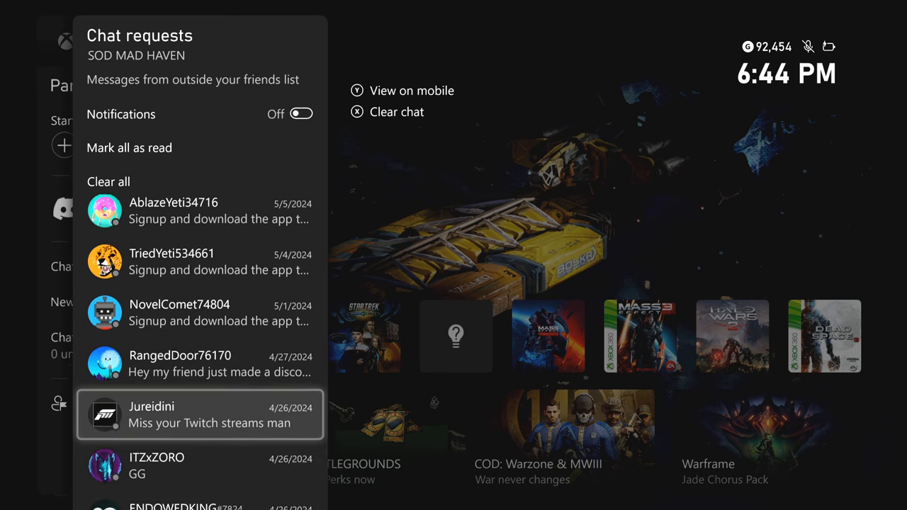
pyautogui.scroll(-3)
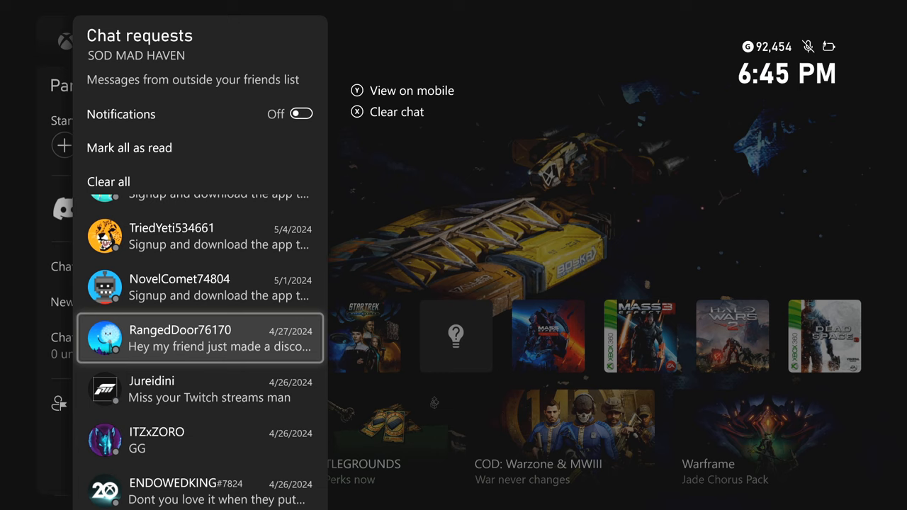
pyautogui.click(200, 339)
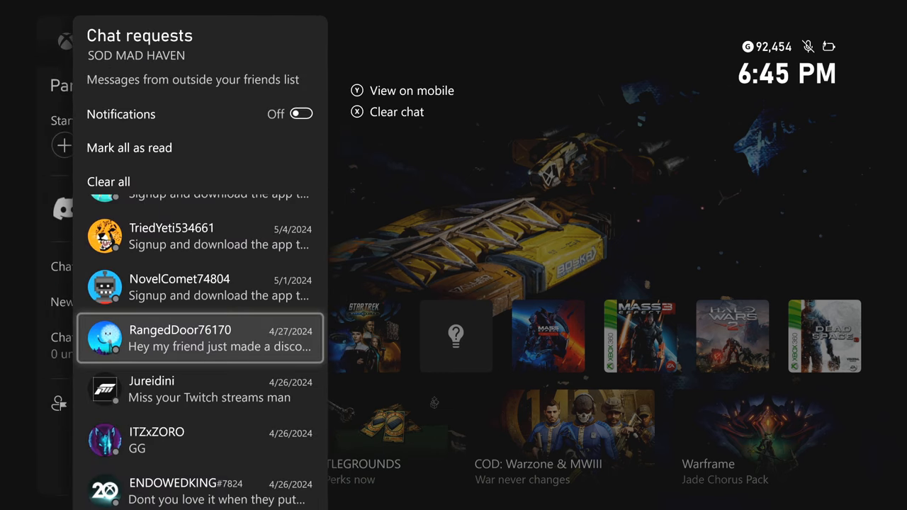
pyautogui.click(200, 339)
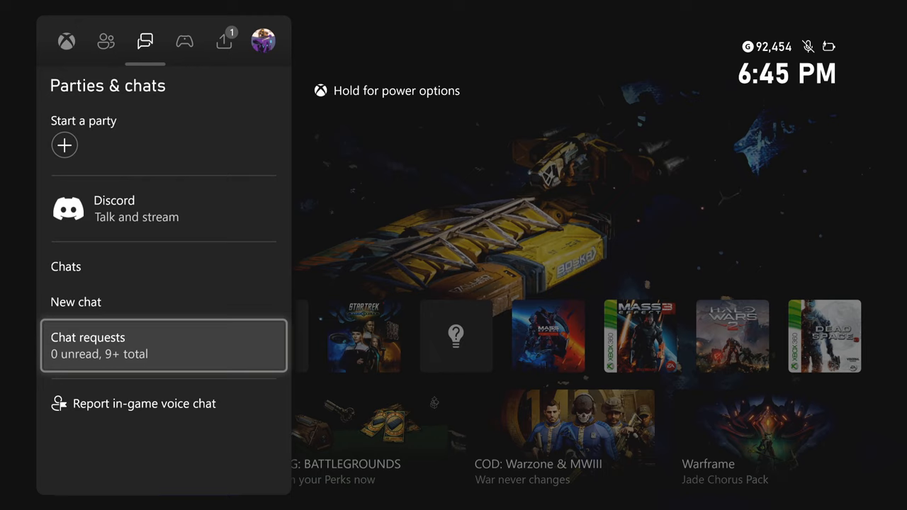
# - Return to the guide's Home and Quick Resume World of Tanks Modern Armor
pyautogui.click(68, 40)
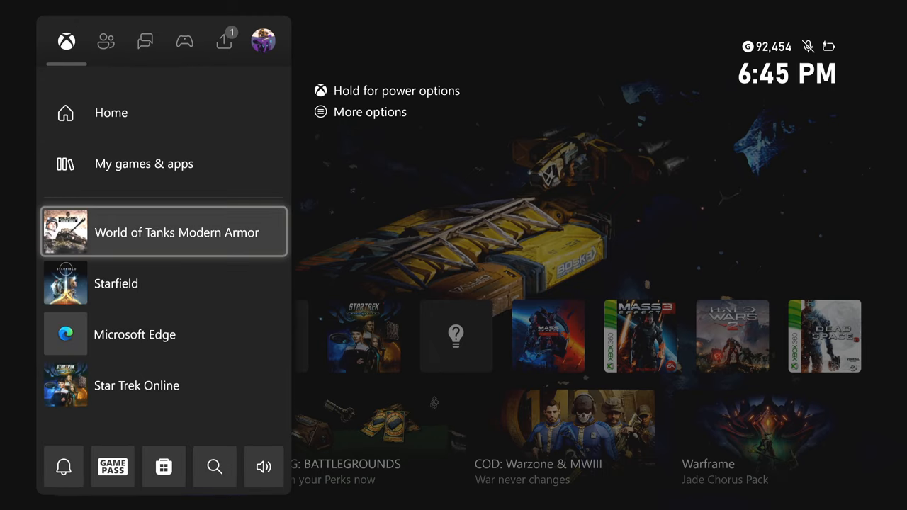
pyautogui.click(176, 233)
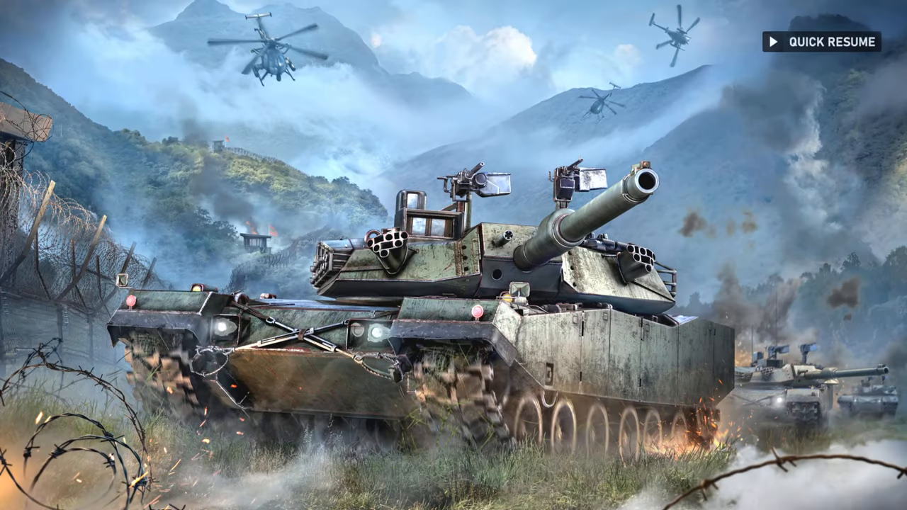
pyautogui.click(829, 41)
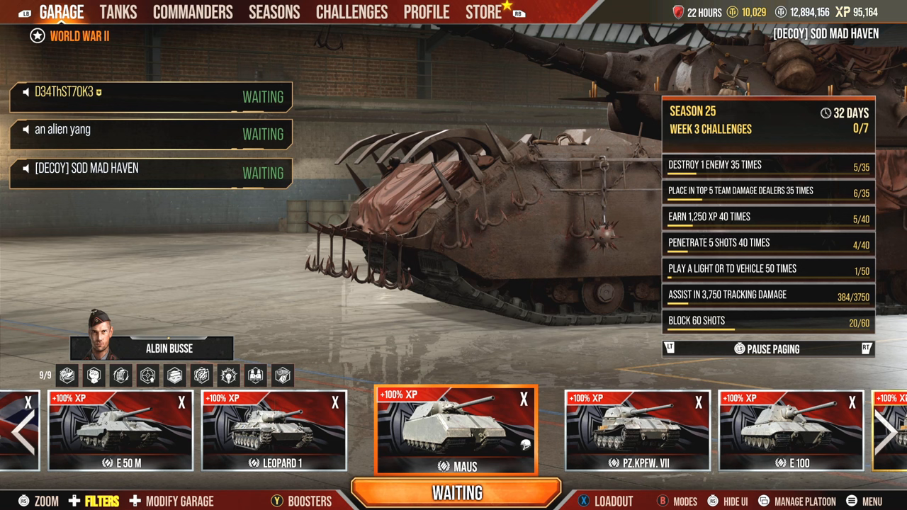